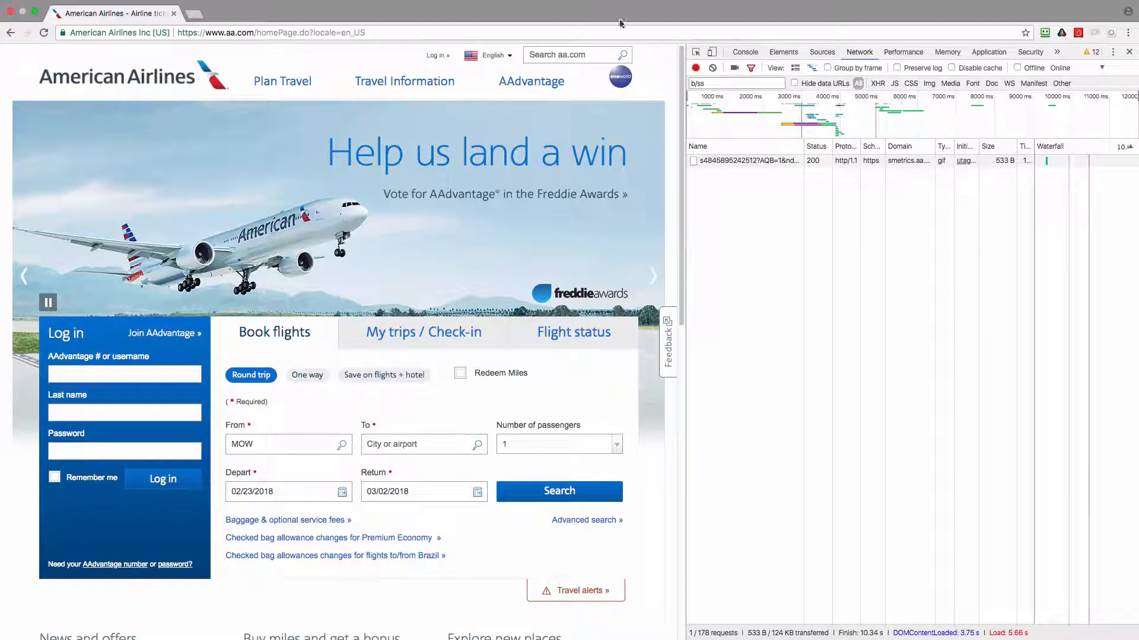
# Step: Inspect the US home page b/ss beacon's headers and query string parameters, including its mid value
pyautogui.click(740, 160)
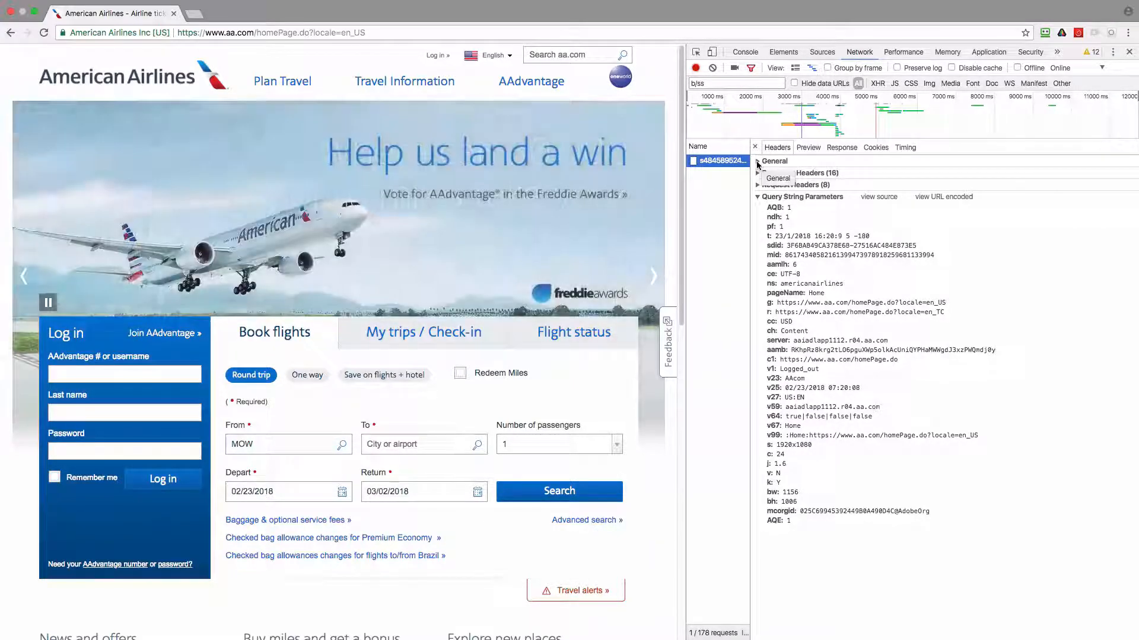
pyautogui.click(758, 160)
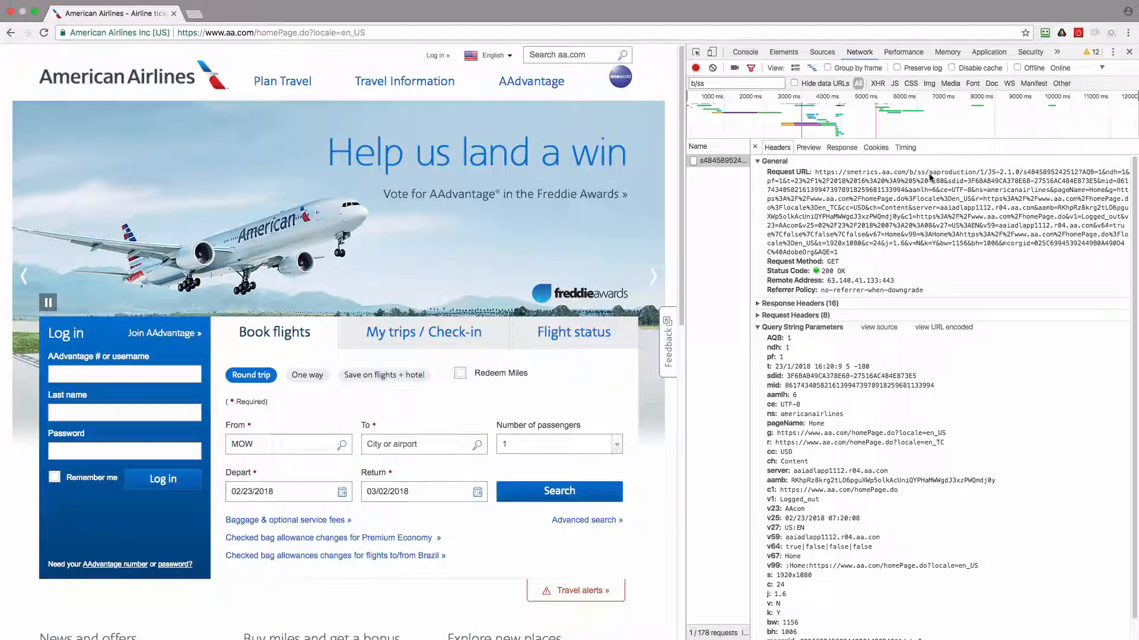
pyautogui.doubleClick(949, 171)
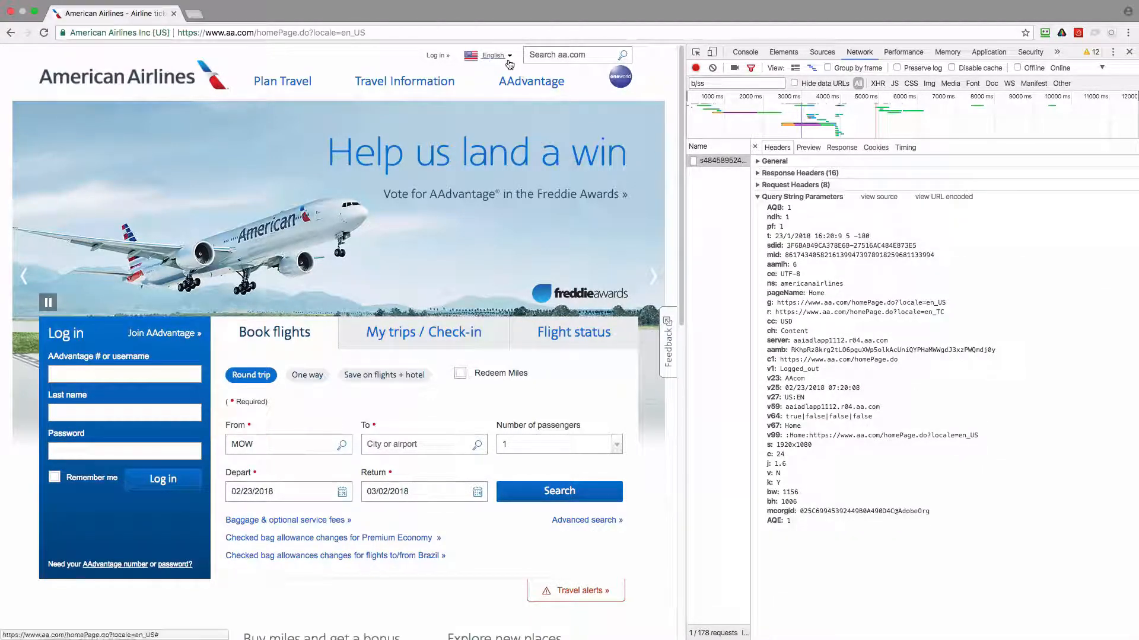
# Step: Switch the site to Dominican Republic with Español so its home page loads and fires new beacons
pyautogui.click(487, 55)
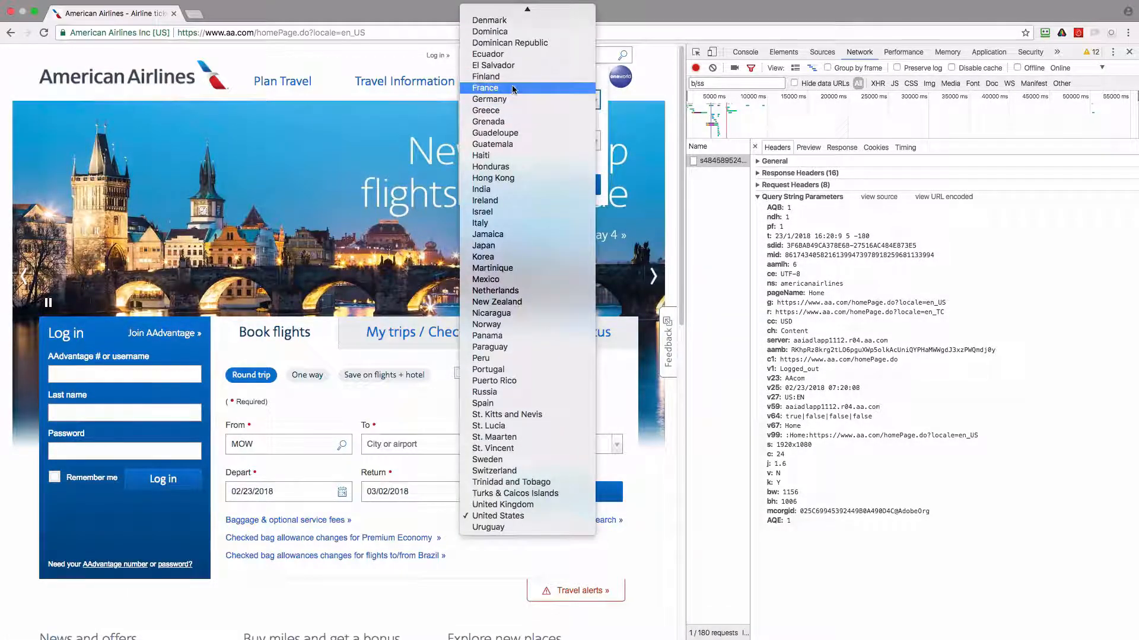
pyautogui.click(508, 99)
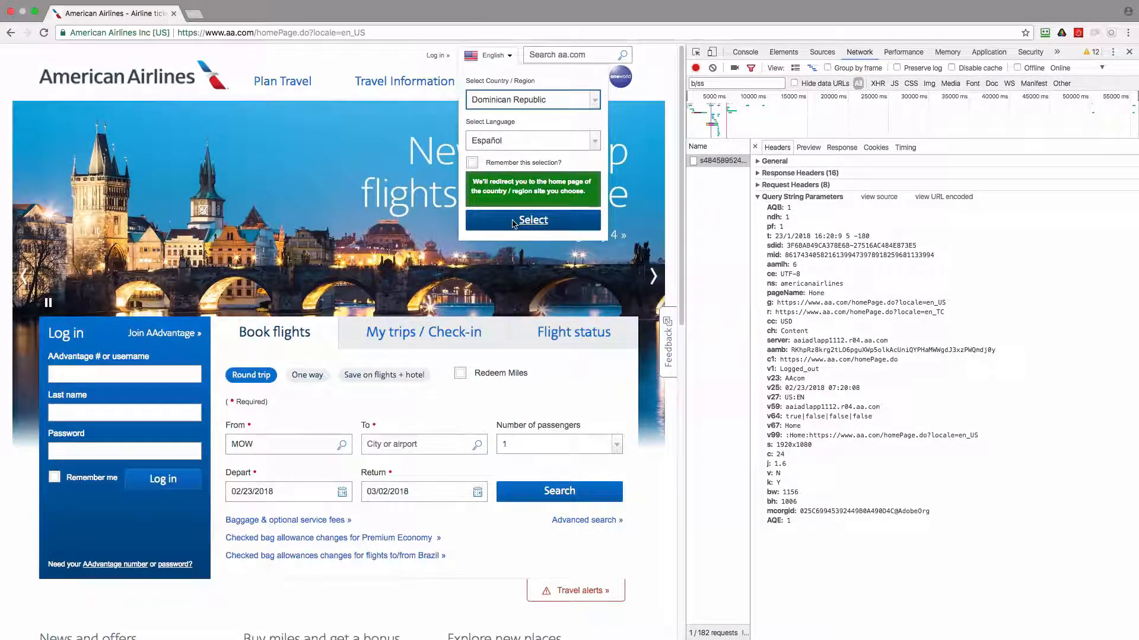
pyautogui.click(532, 221)
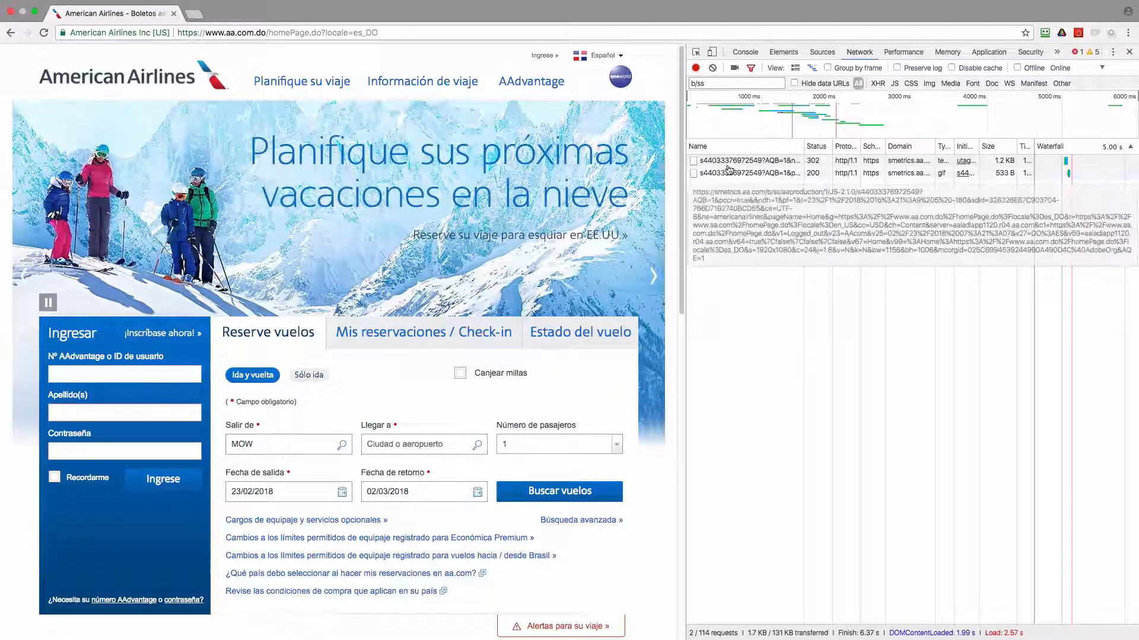
# Step: Compare the Dominican 302 and 200 b/ss beacons, confirming the 200 carries pccr true and no mid
pyautogui.click(723, 160)
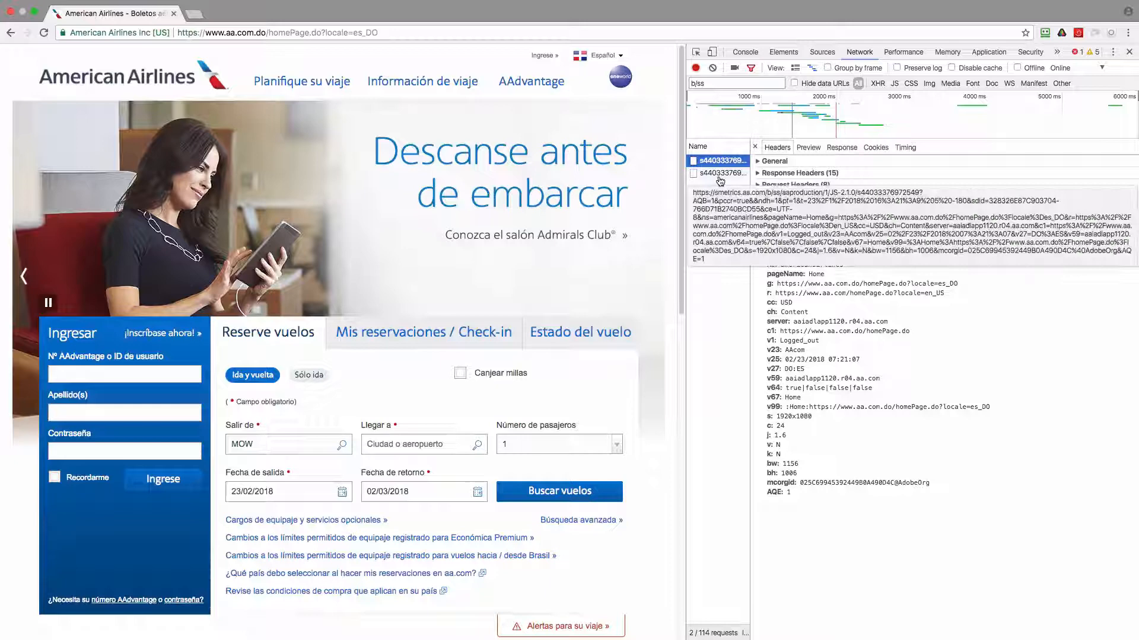
pyautogui.click(719, 173)
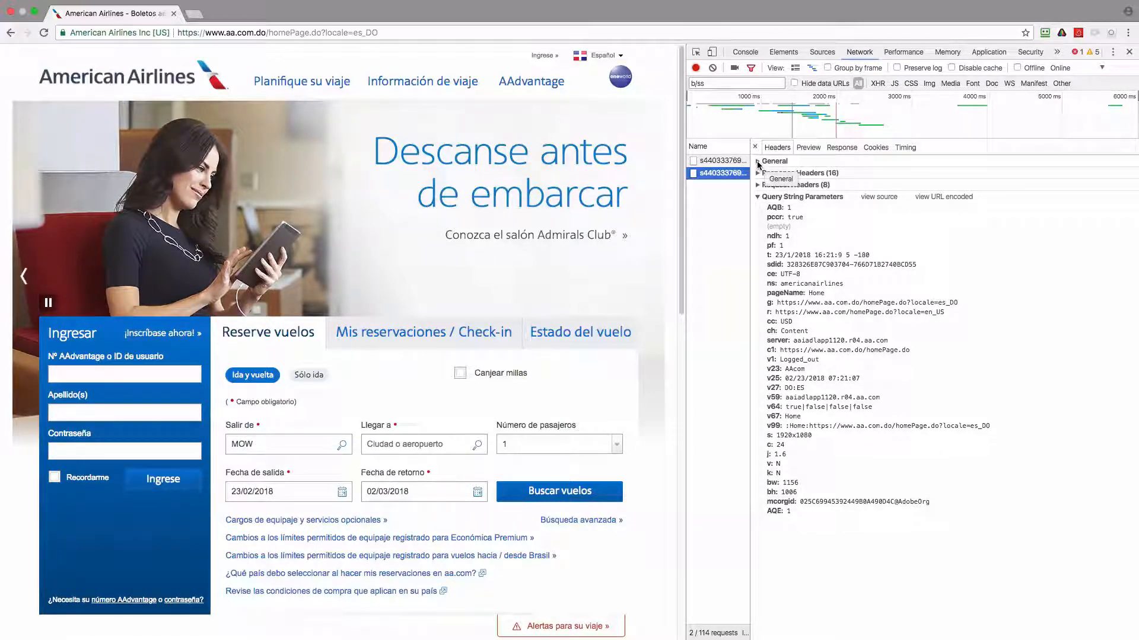
pyautogui.click(759, 161)
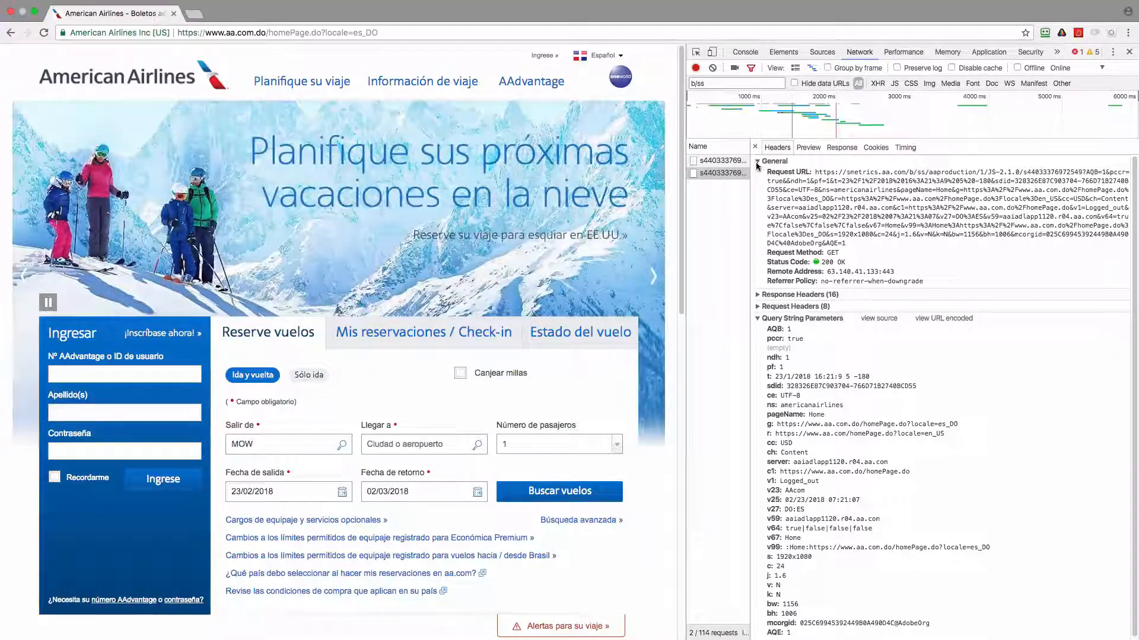
pyautogui.click(759, 160)
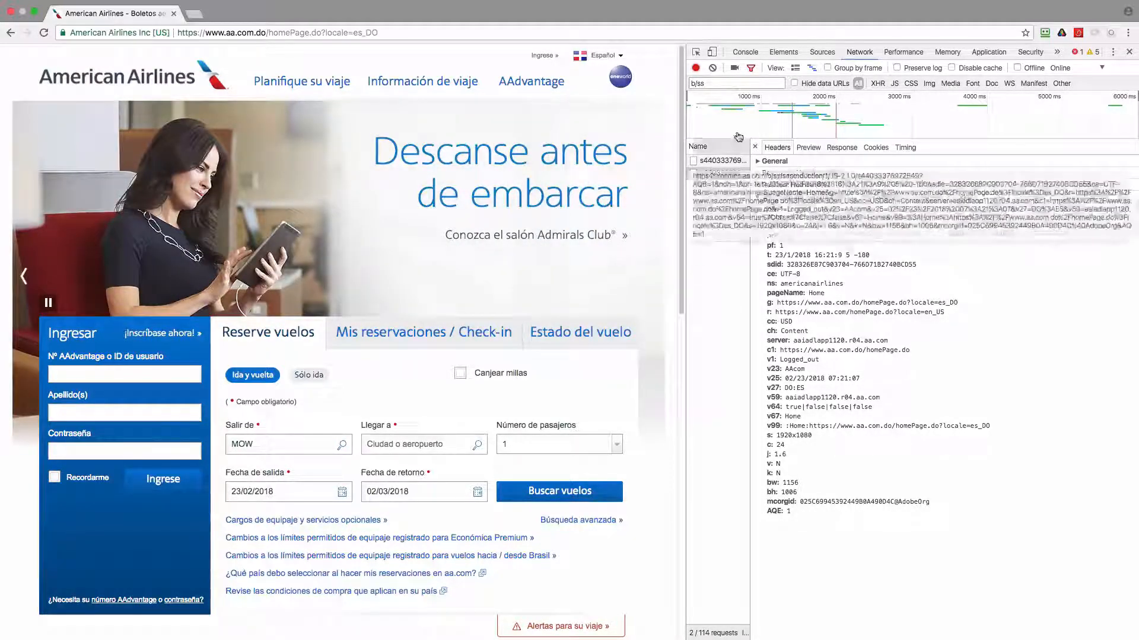
# Step: Switch the site to Rusia with English language so its home page loads and fires new beacons
pyautogui.click(598, 55)
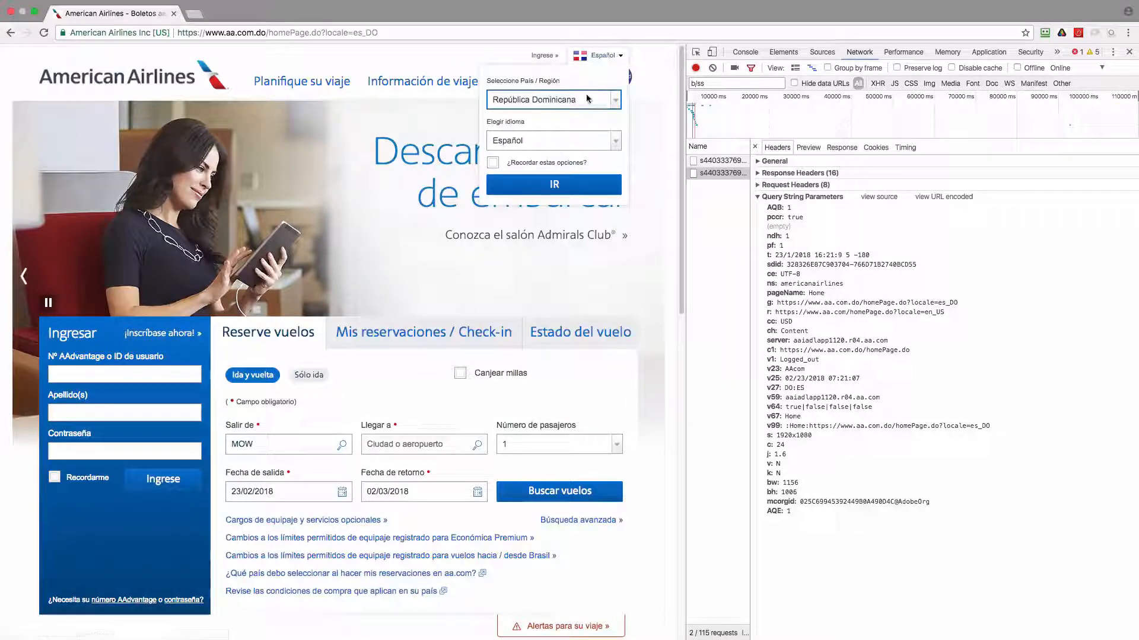
pyautogui.click(552, 100)
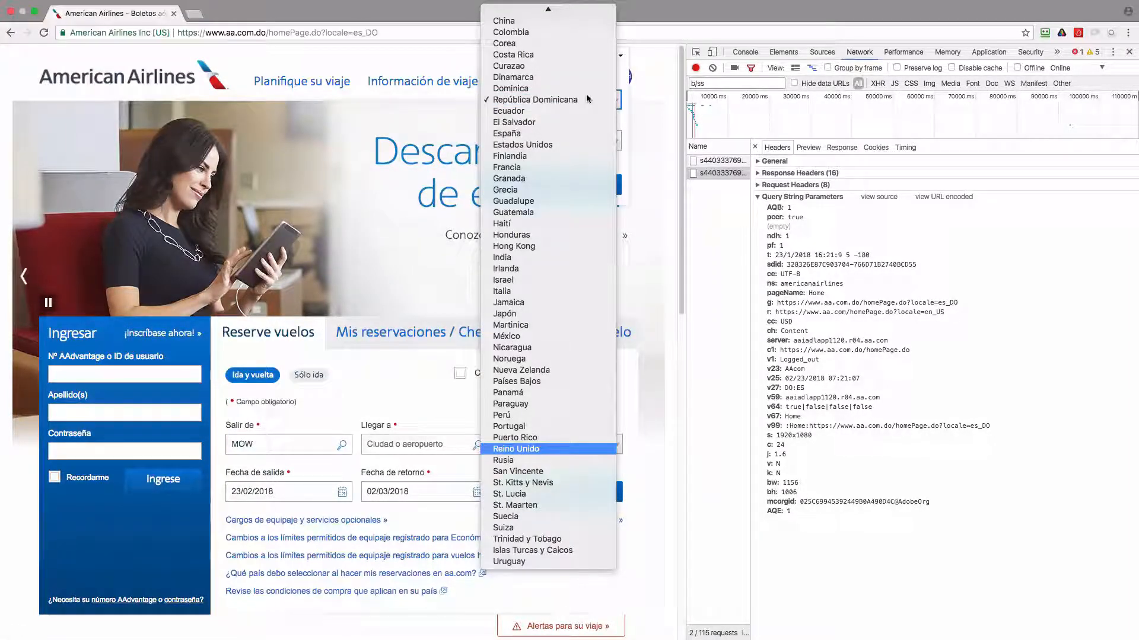
pyautogui.click(503, 461)
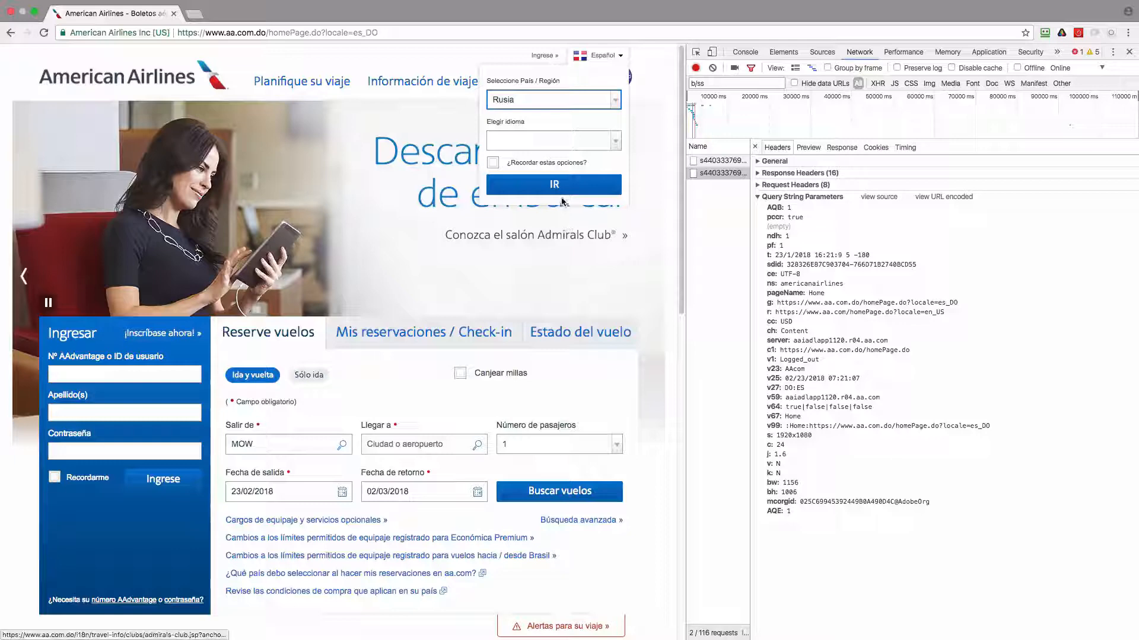
pyautogui.click(551, 140)
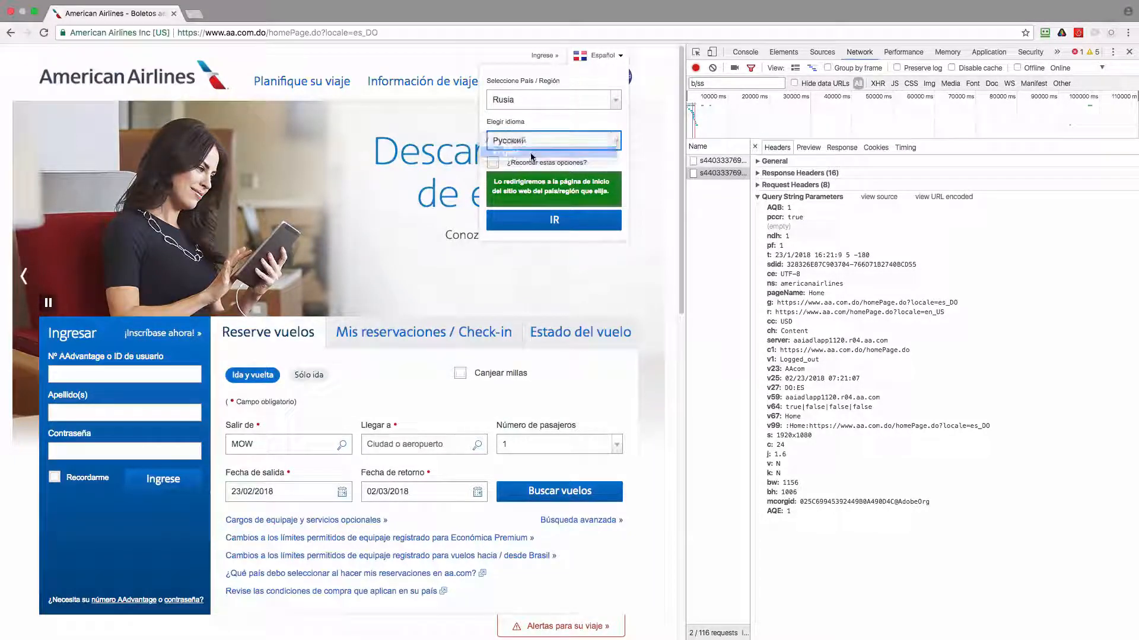
pyautogui.click(554, 220)
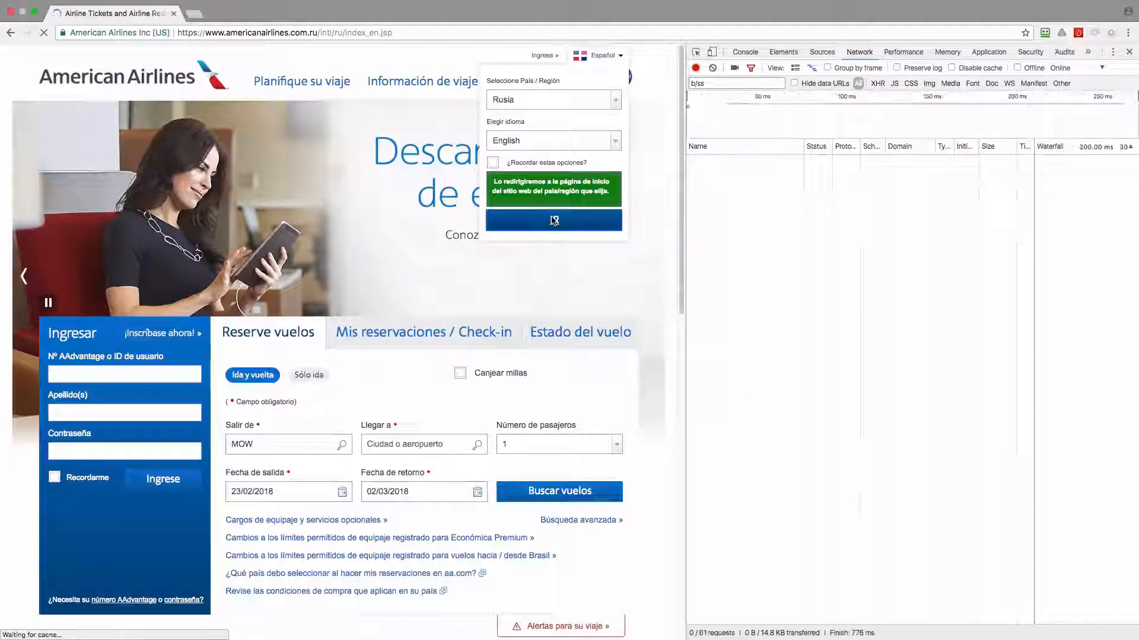
pyautogui.click(554, 221)
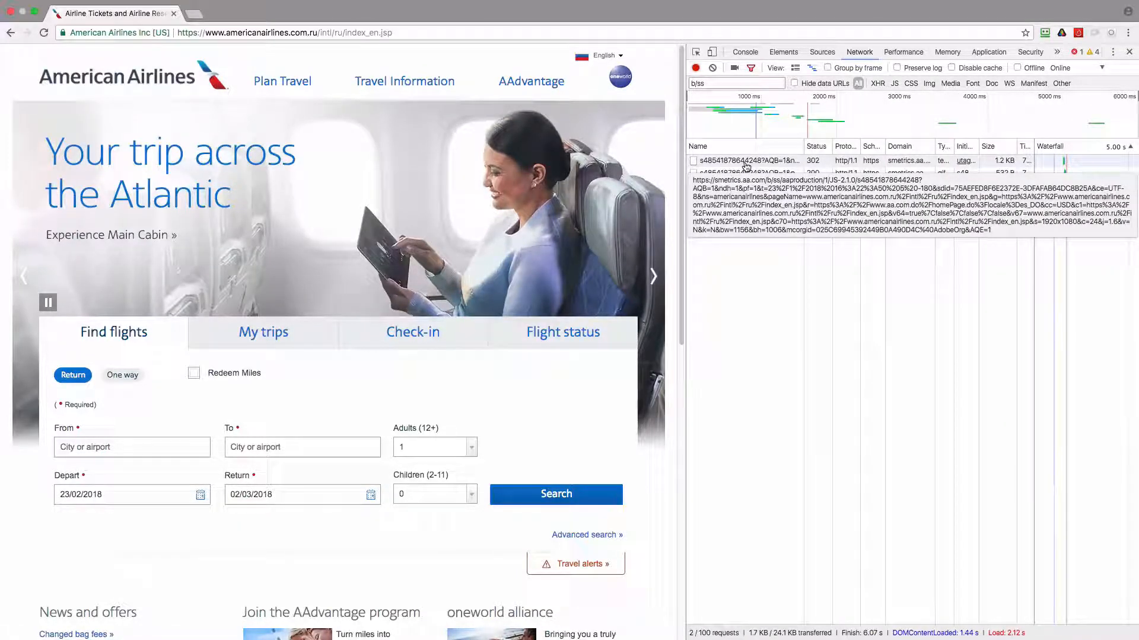
# Step: Inspect the Russian 302 and 200 b/ss beacons, reading pccr true and no mid in the 200's parameters
pyautogui.click(726, 160)
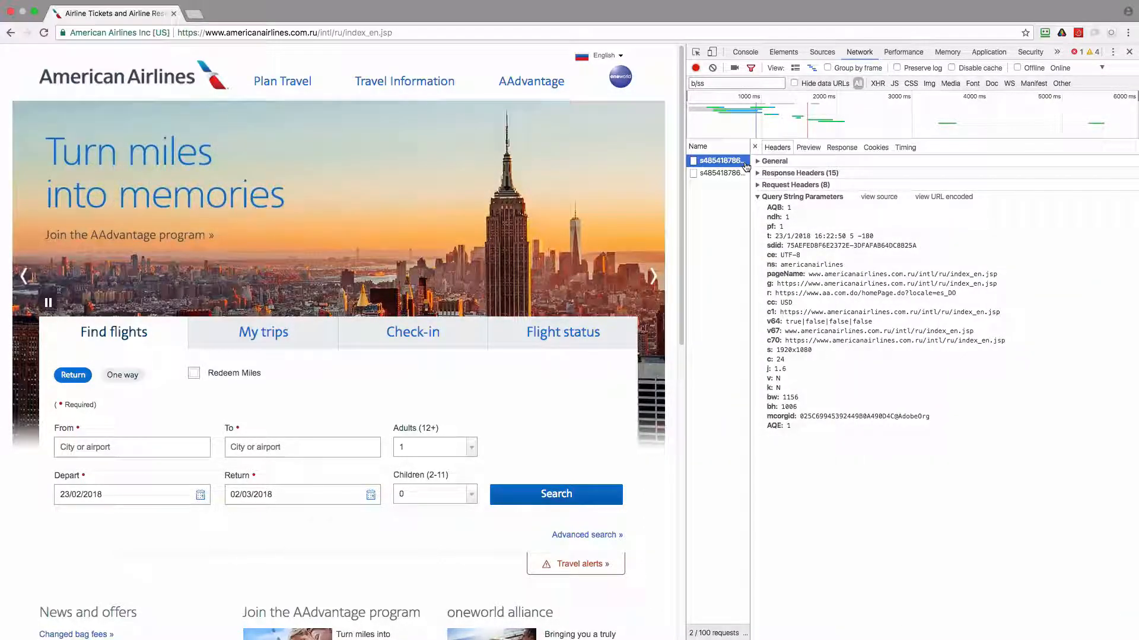
pyautogui.click(718, 173)
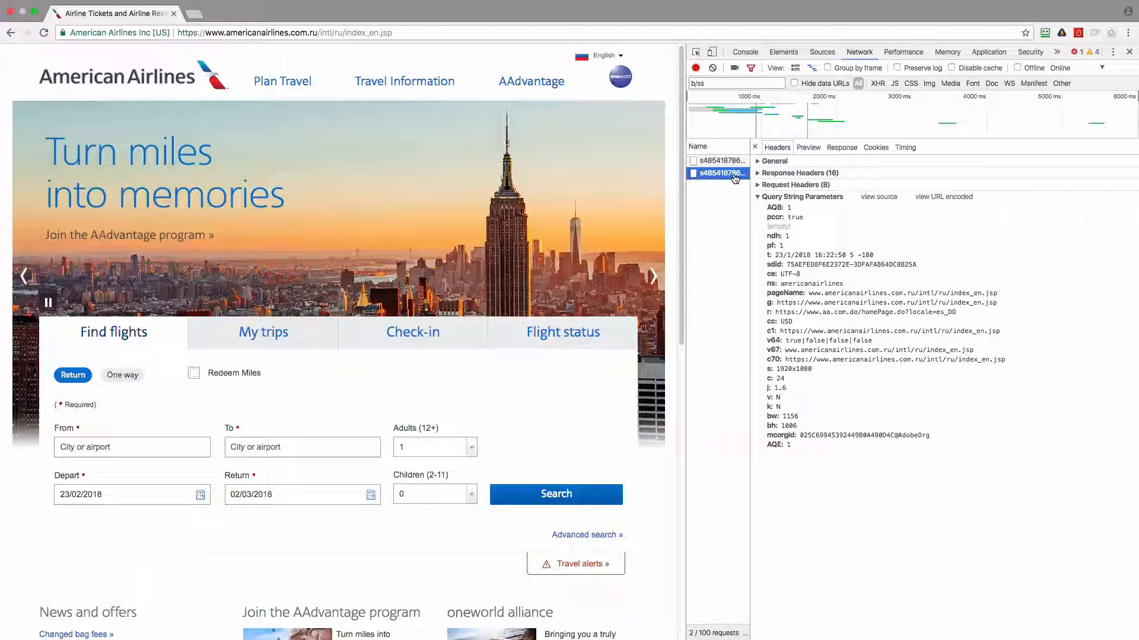